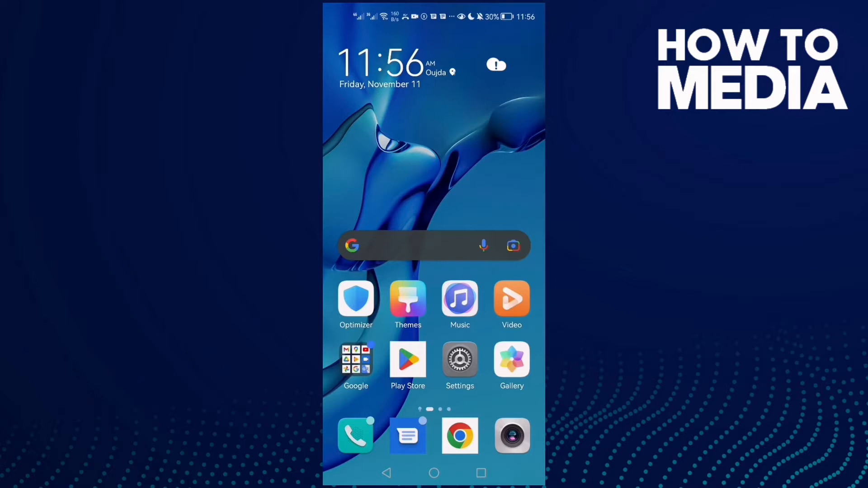
Step: Launch the Settings app from the home screen icon
{"action": "left_click", "coordinate": [459, 362]}
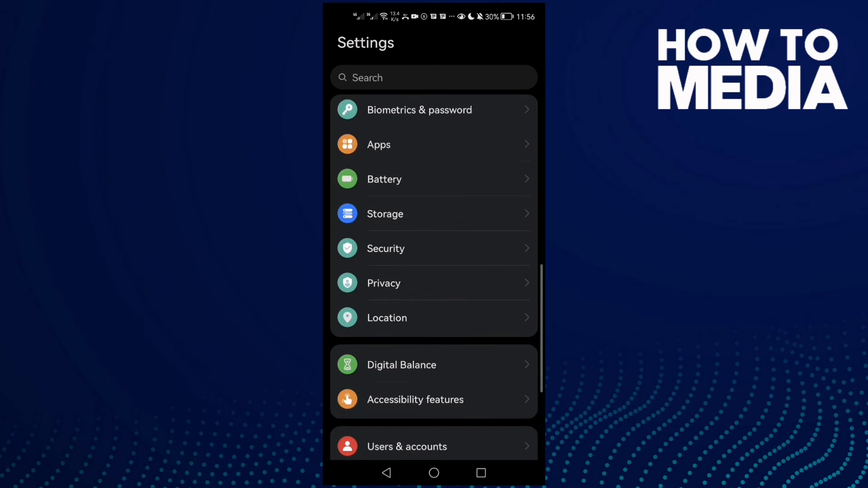
Step: Search the Apps list for 'viber' and open Viber's details
{"action": "left_click", "coordinate": [379, 145]}
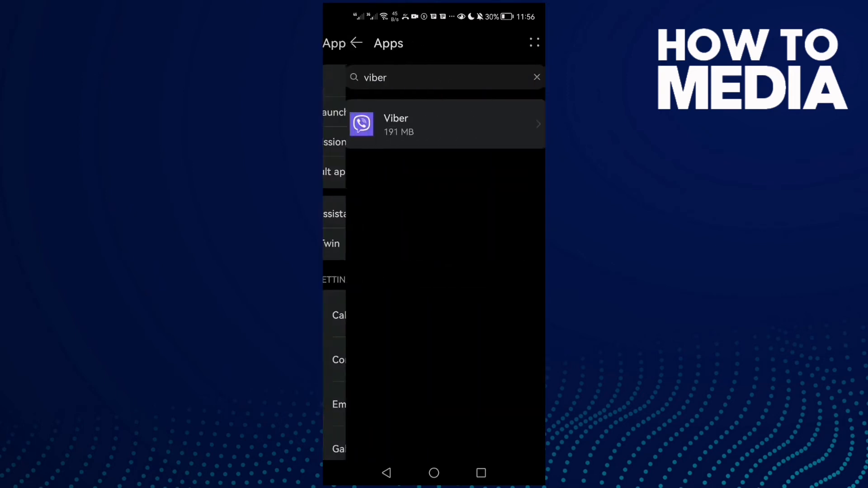
{"action": "left_click", "coordinate": [536, 77]}
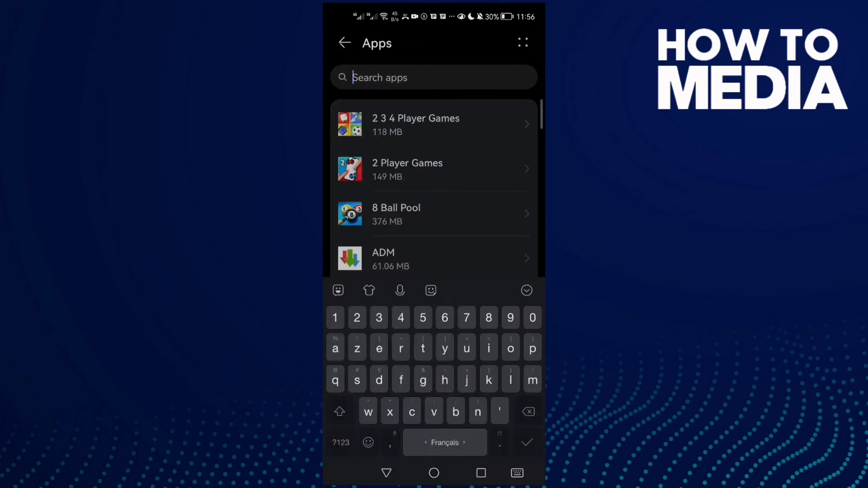
{"action": "type", "text": "viber"}
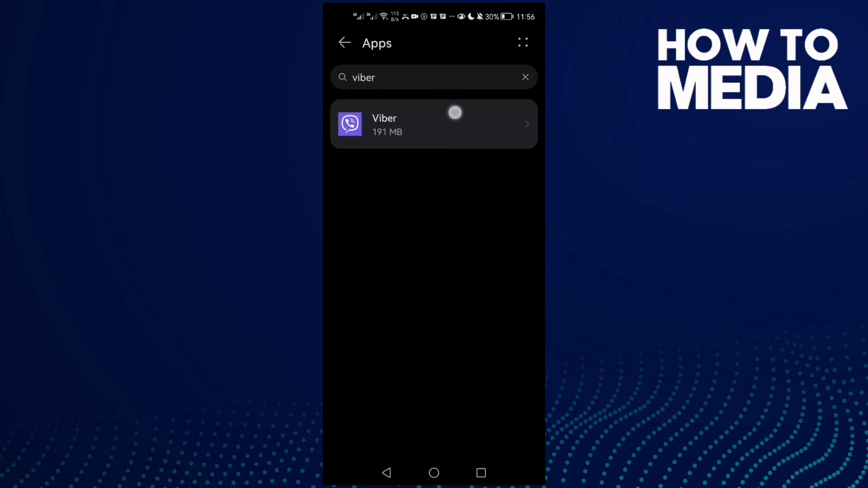
{"action": "left_click", "coordinate": [433, 123]}
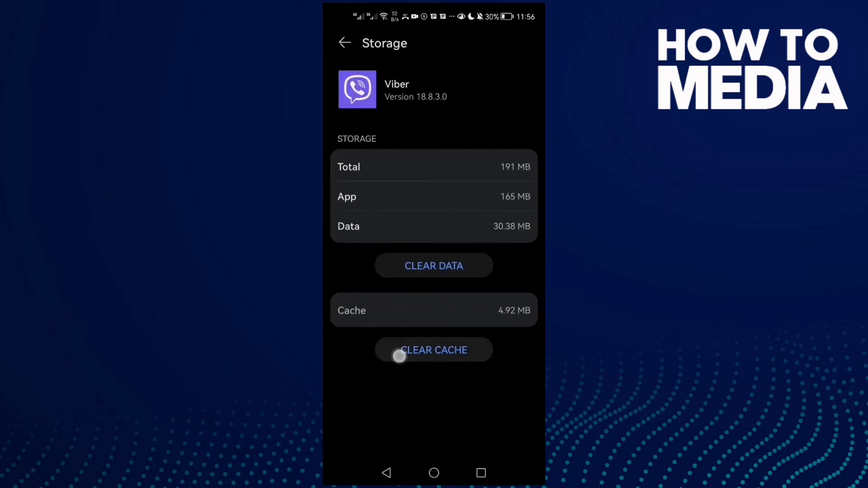
Step: Clear Viber's cache, then open and scroll Viber's allowed and denied permissions
{"action": "left_click", "coordinate": [343, 42]}
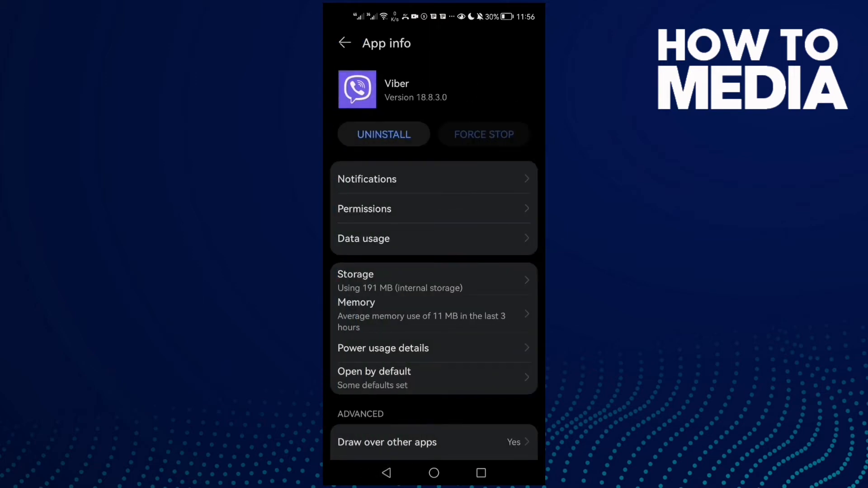
{"action": "left_click", "coordinate": [364, 209]}
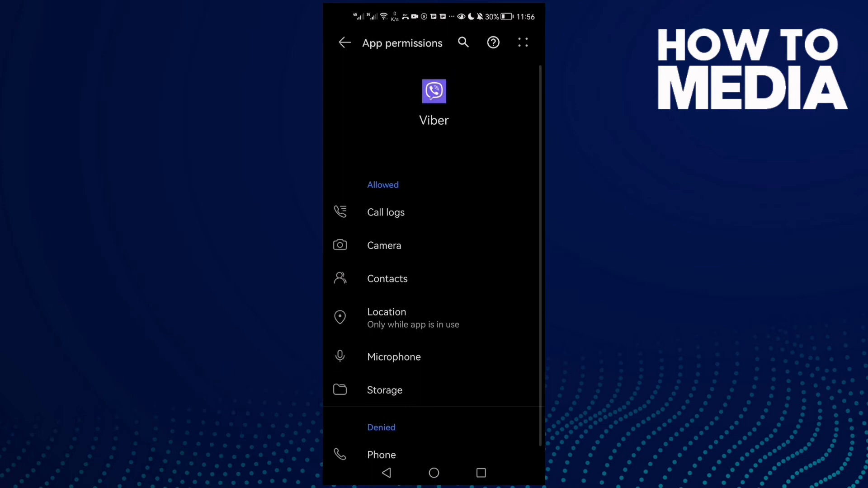
{"action": "scroll", "scroll_direction": "up", "scroll_amount": 3}
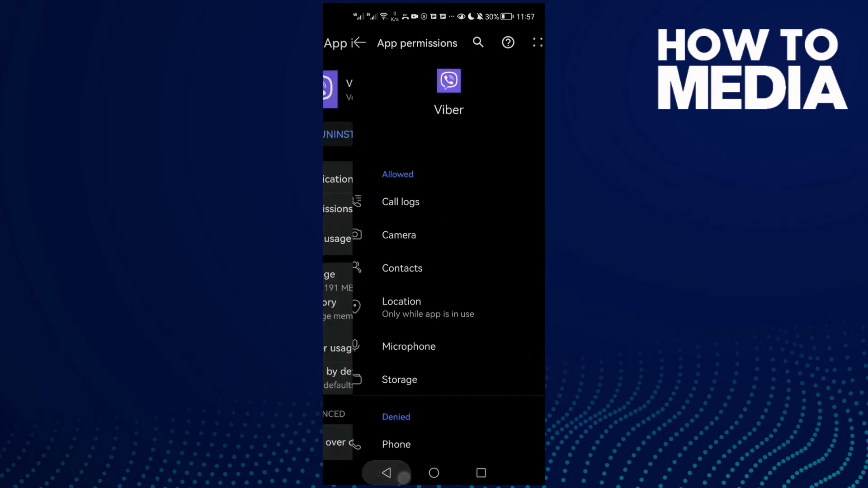
Step: Clear Viber's remaining cache to 0 B and exit to the home screen
{"action": "left_click", "coordinate": [399, 379]}
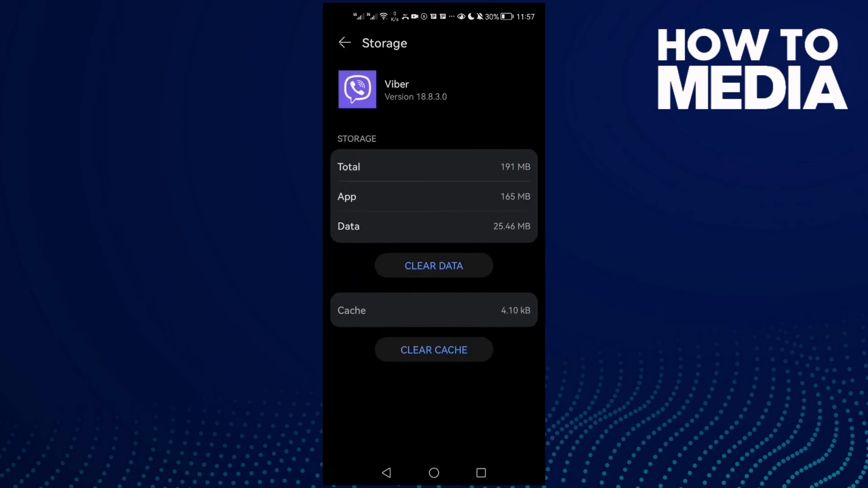
{"action": "left_click", "coordinate": [434, 350]}
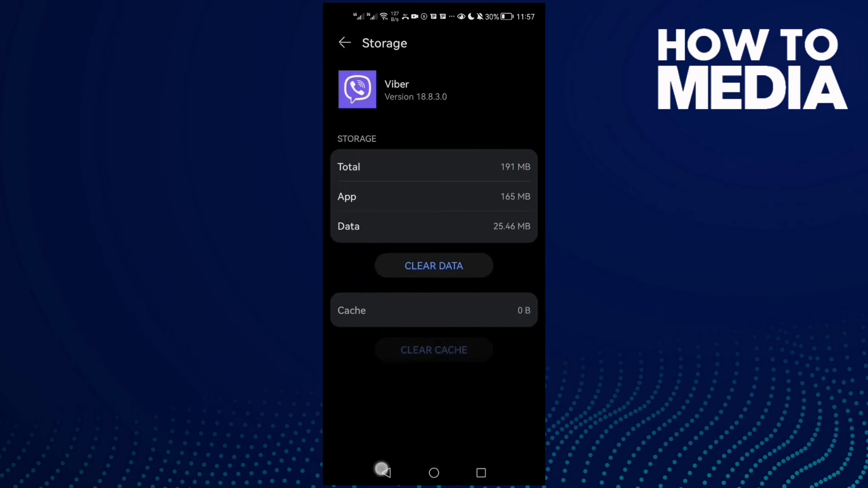
{"action": "left_click", "coordinate": [344, 42]}
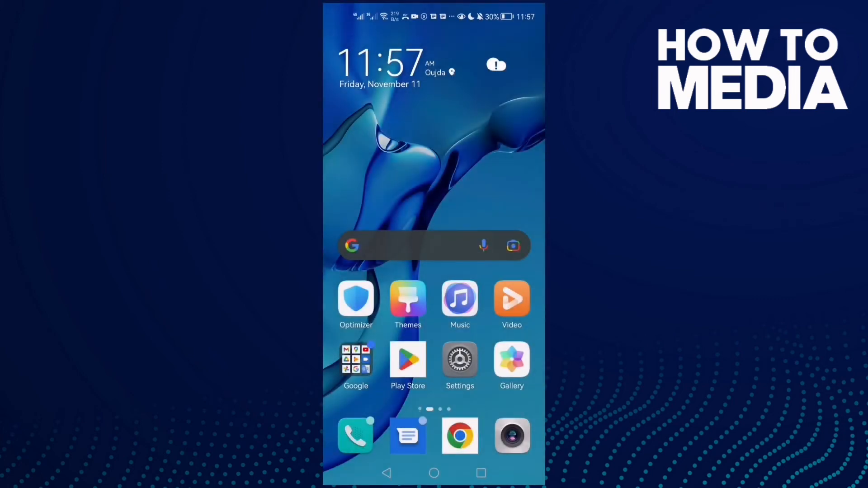
{"action": "left_click", "coordinate": [459, 362]}
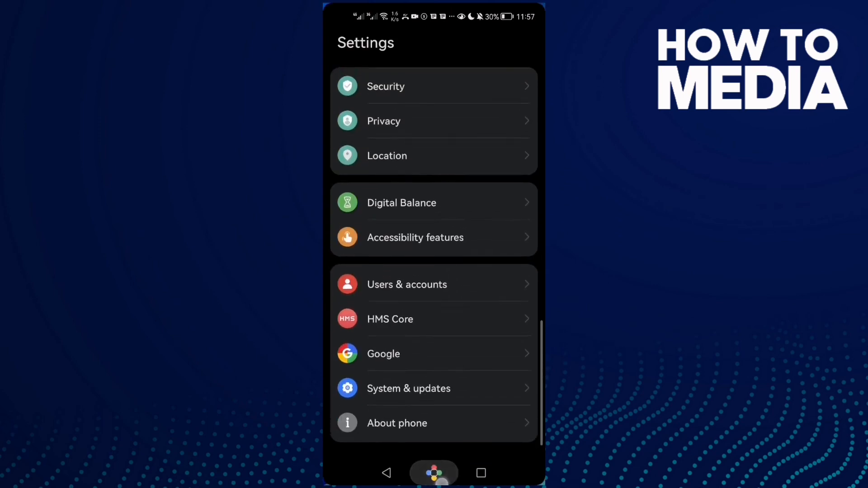
{"action": "left_click", "coordinate": [434, 473]}
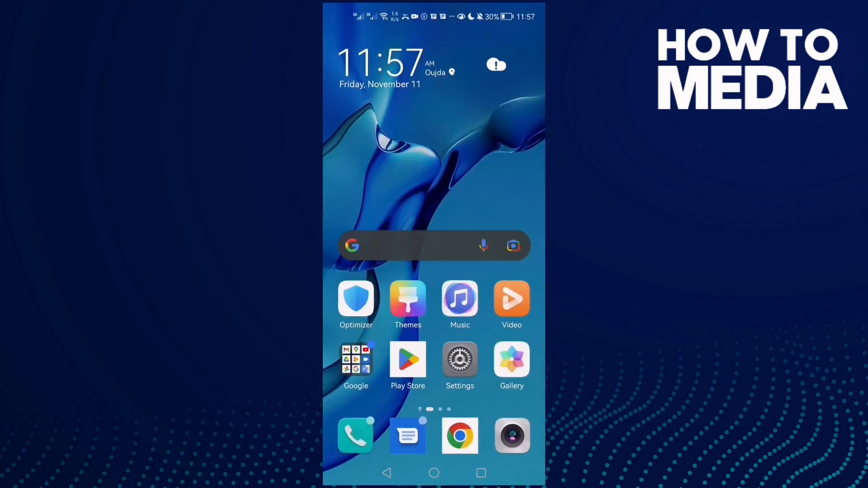